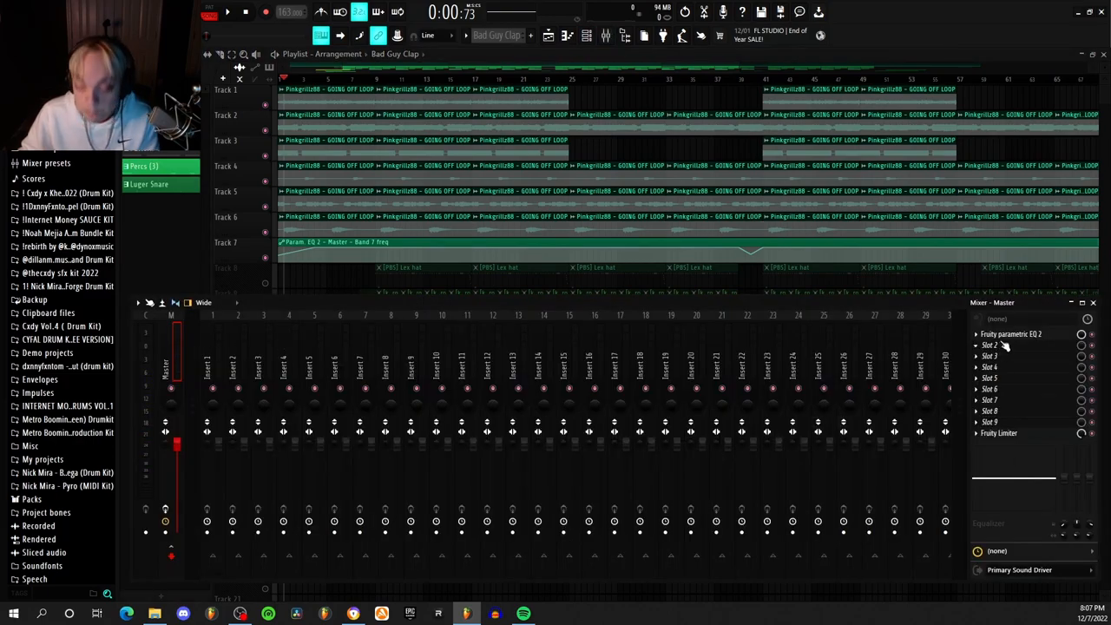
# Open the Fruity Parametric EQ 2 loaded on the master mixer track.
pyautogui.click(1007, 334)
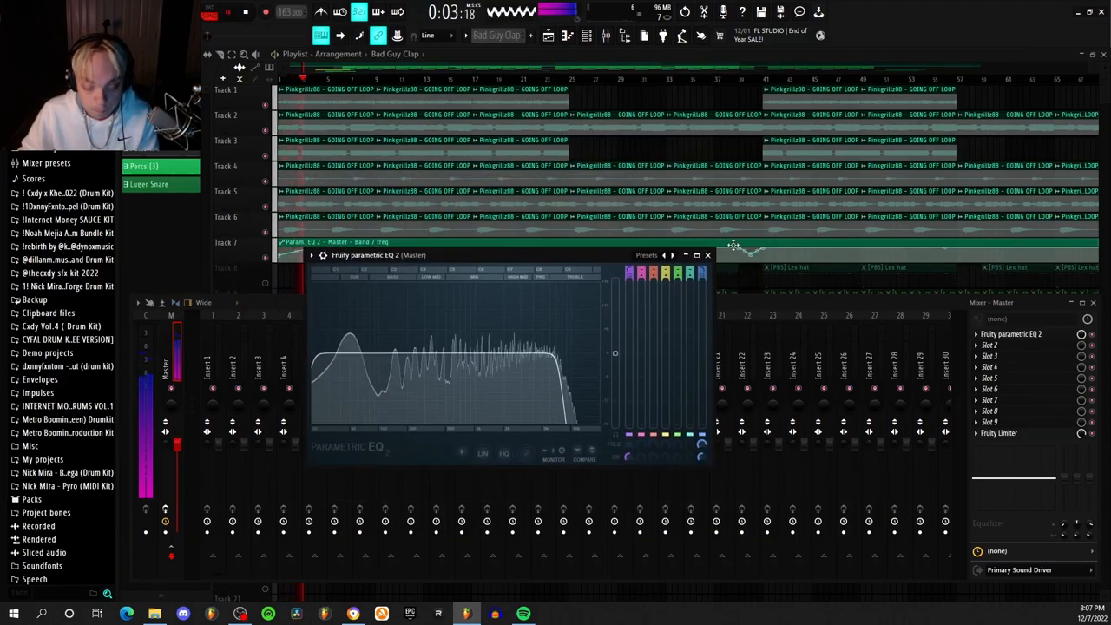
# Close the EQ so the Lex hat pattern can be filled with rapid hi-hat notes.
pyautogui.click(706, 253)
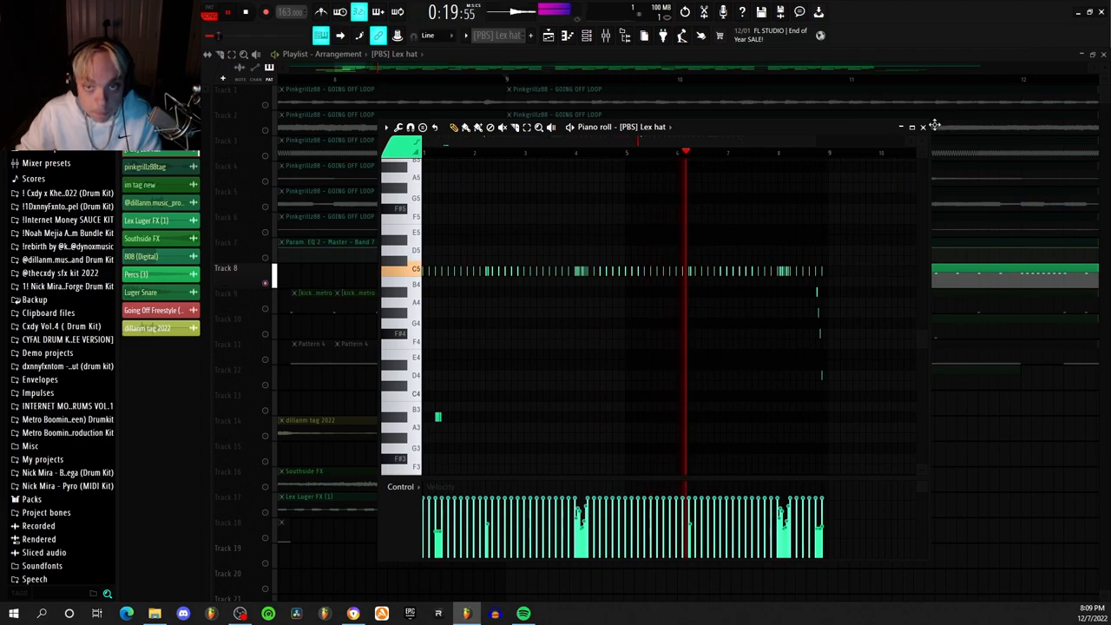
# Write the kick and Bad Guy Clap patterns in the Piano roll for Tracks 9 and 10.
pyautogui.click(921, 129)
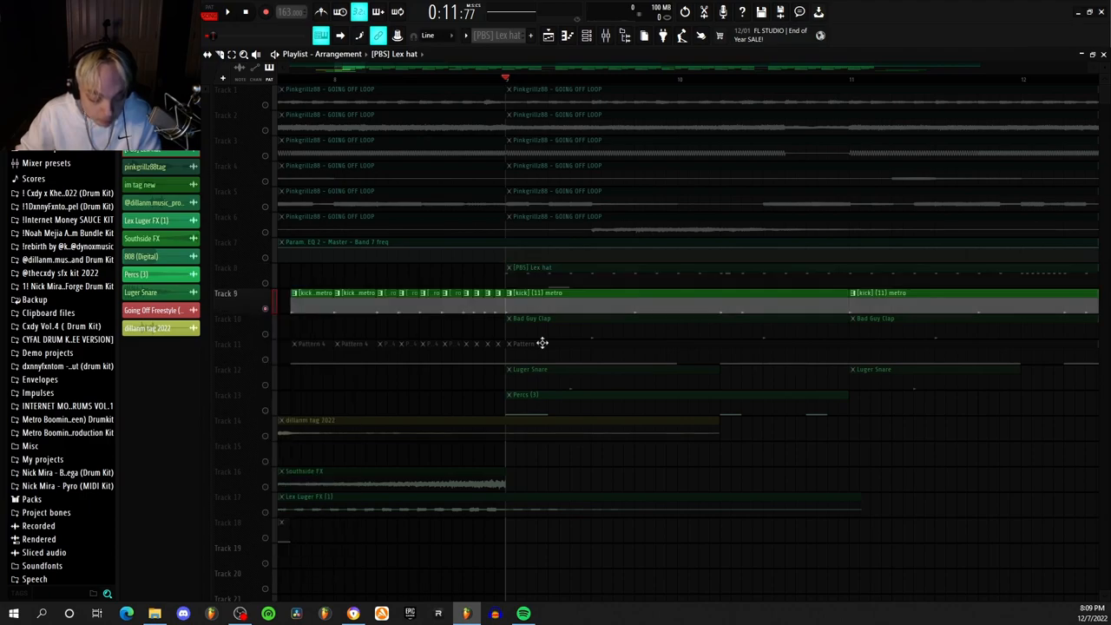
pyautogui.doubleClick(542, 292)
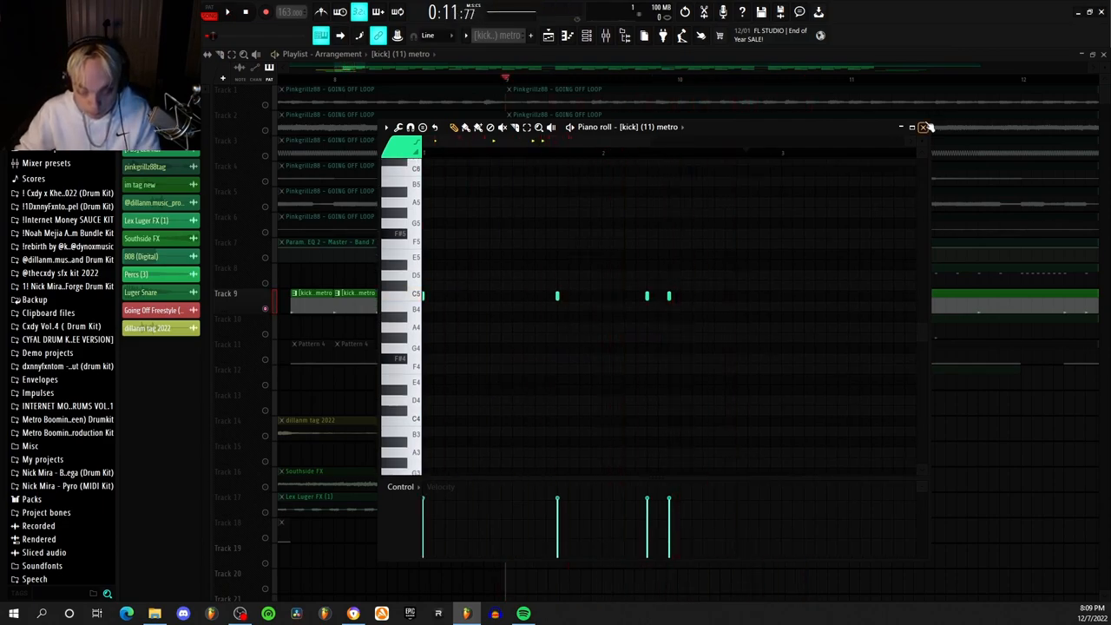
pyautogui.click(927, 127)
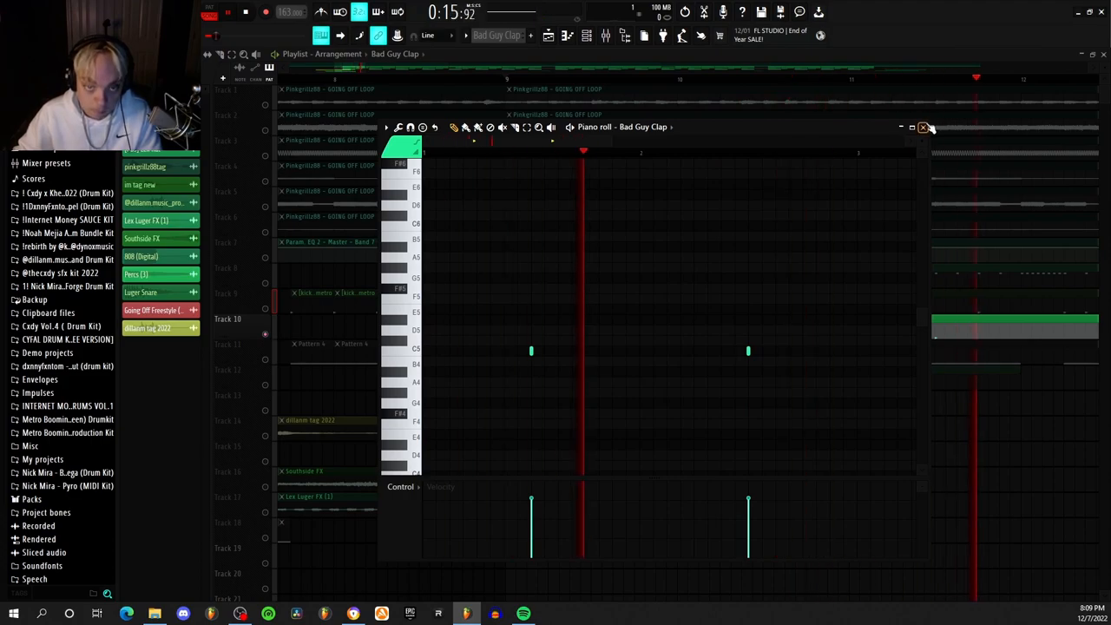
pyautogui.click(921, 127)
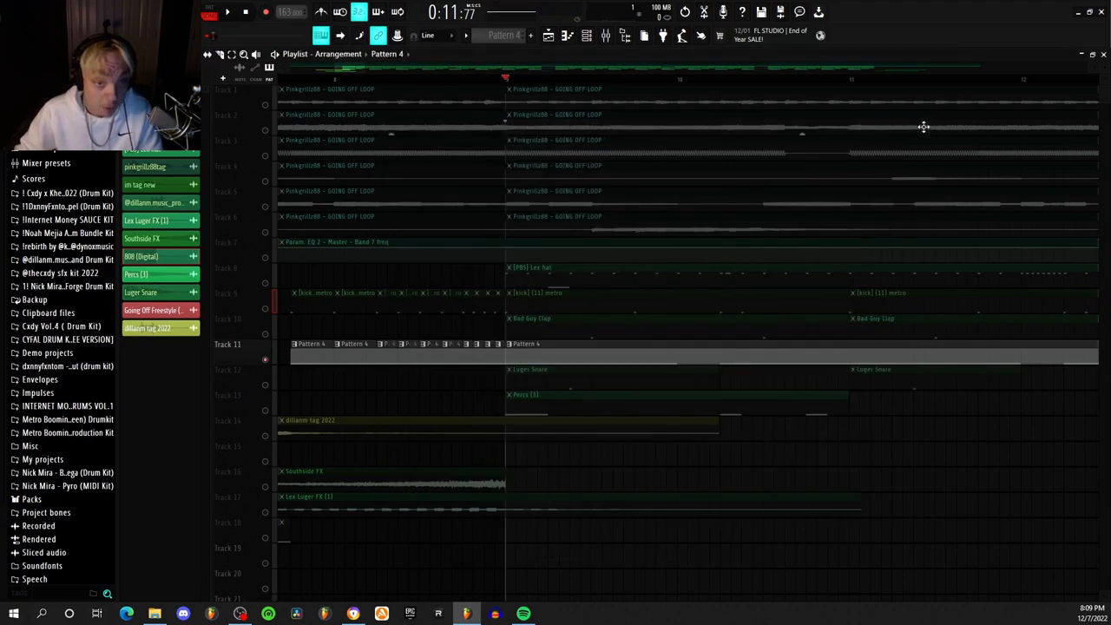
pyautogui.moveTo(272, 388)
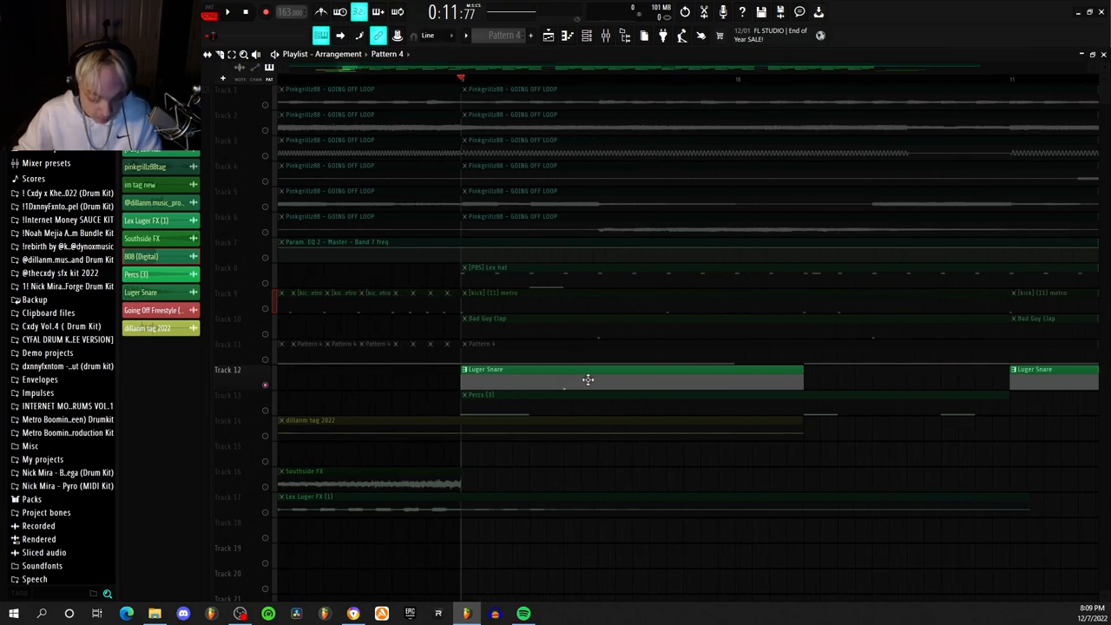
# Write the Luger Snare and Percs (3) patterns in the Piano roll for Tracks 12 and 13.
pyautogui.doubleClick(587, 378)
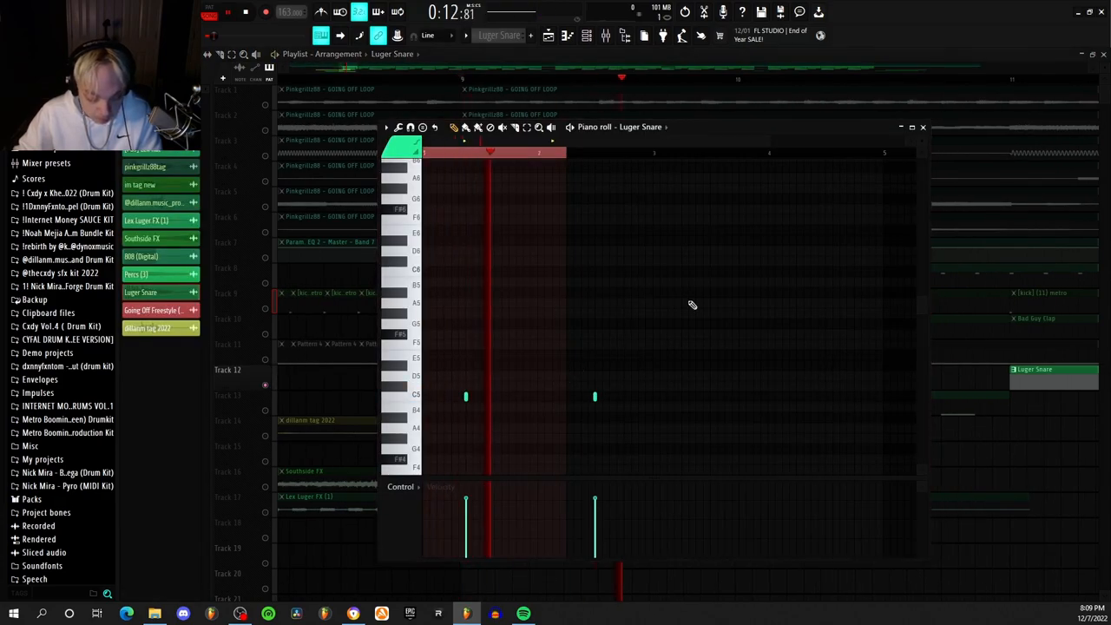
pyautogui.click(923, 127)
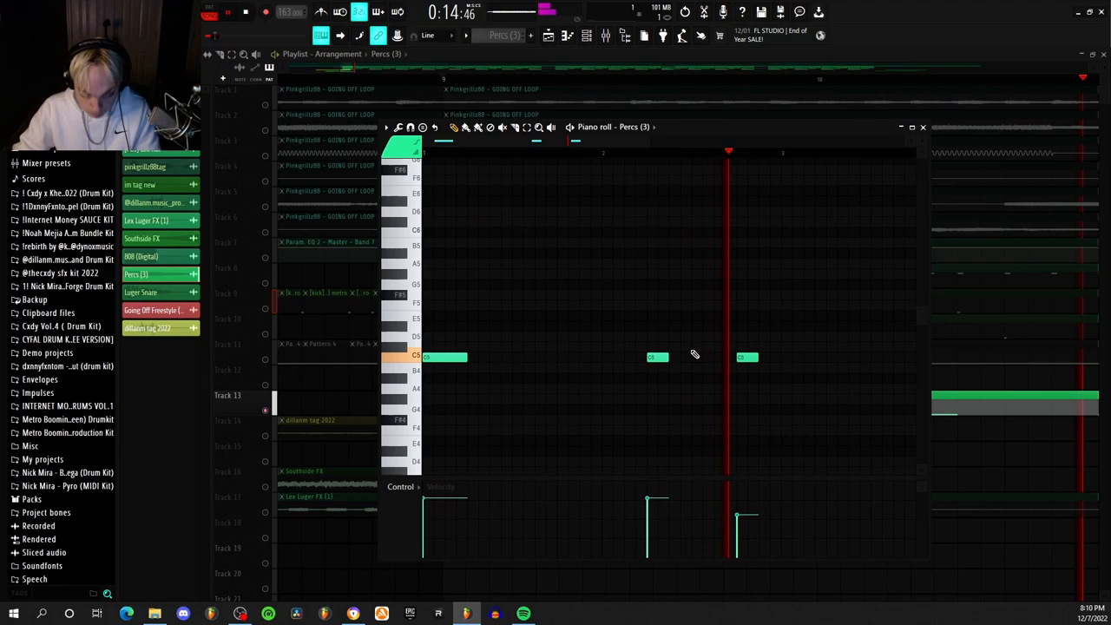
pyautogui.click(922, 126)
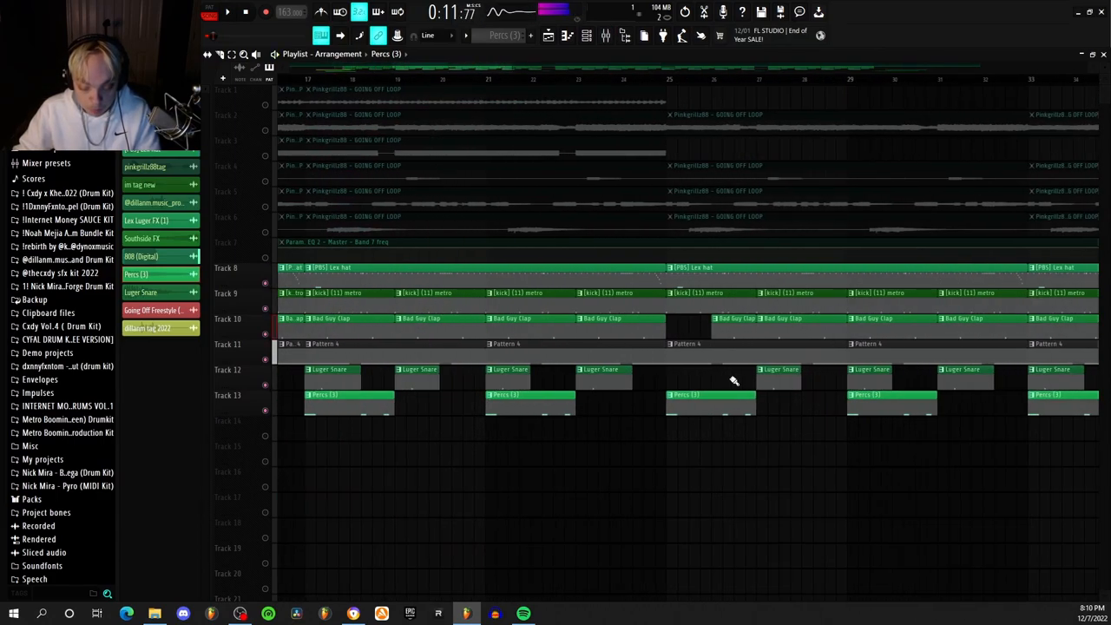
# Zoom out the Playlist to lay the drum and tag clips across the whole song.
pyautogui.hscroll(3)
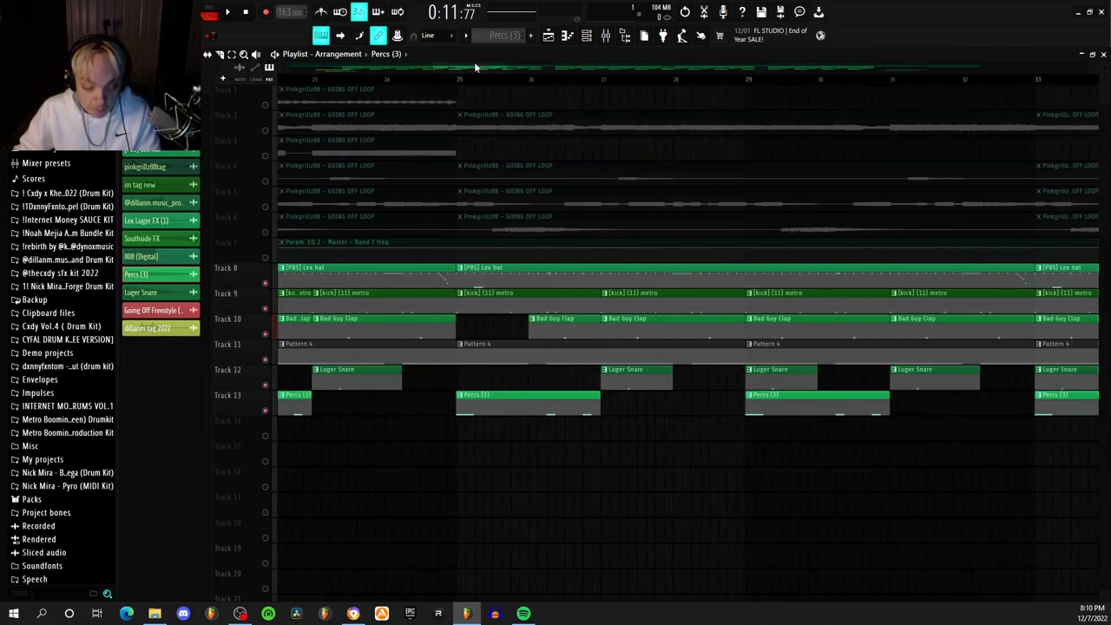
pyautogui.click(458, 79)
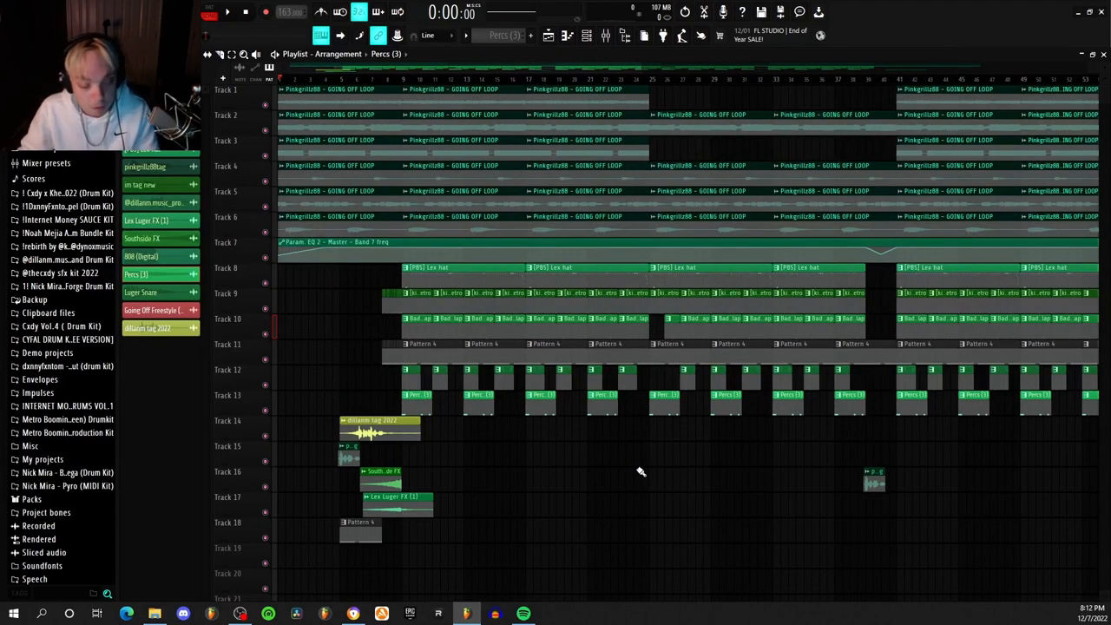
pyautogui.moveTo(328, 281)
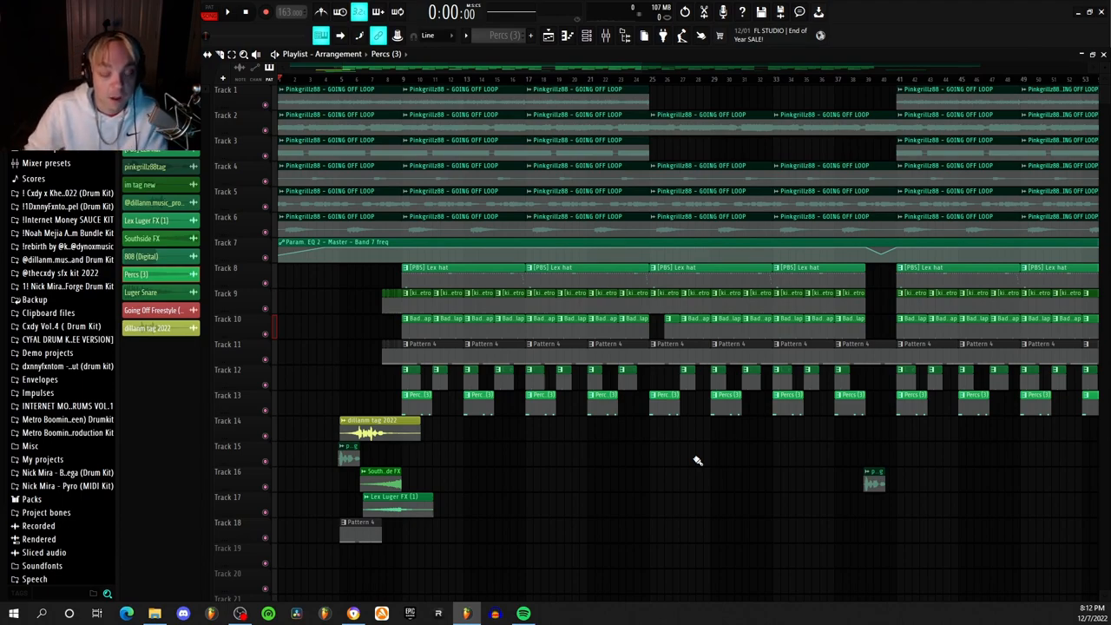
pyautogui.moveTo(472, 199)
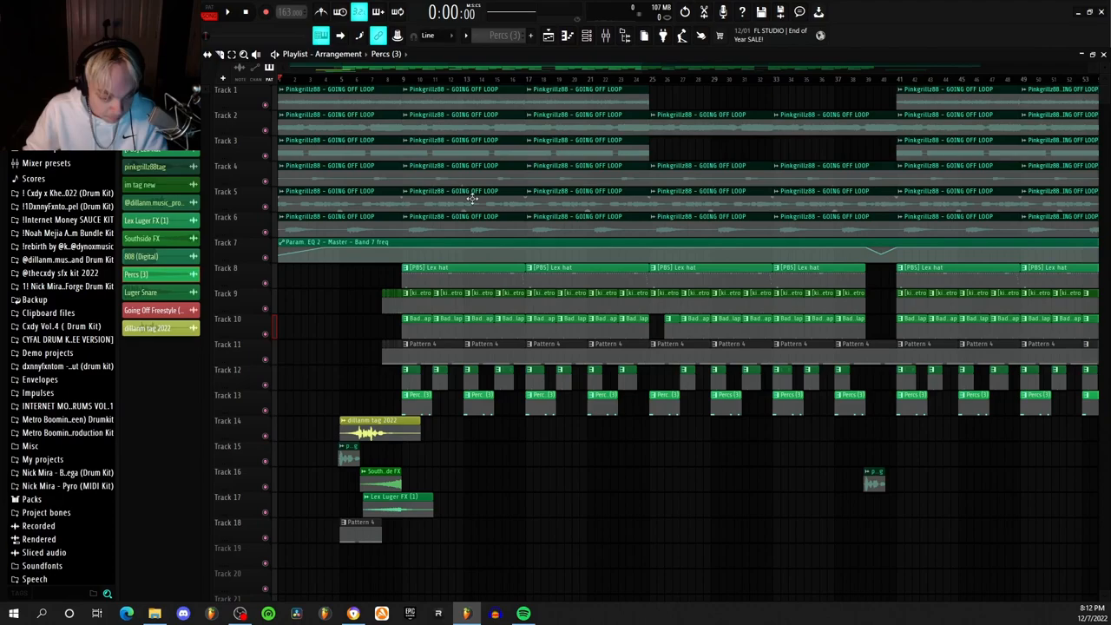